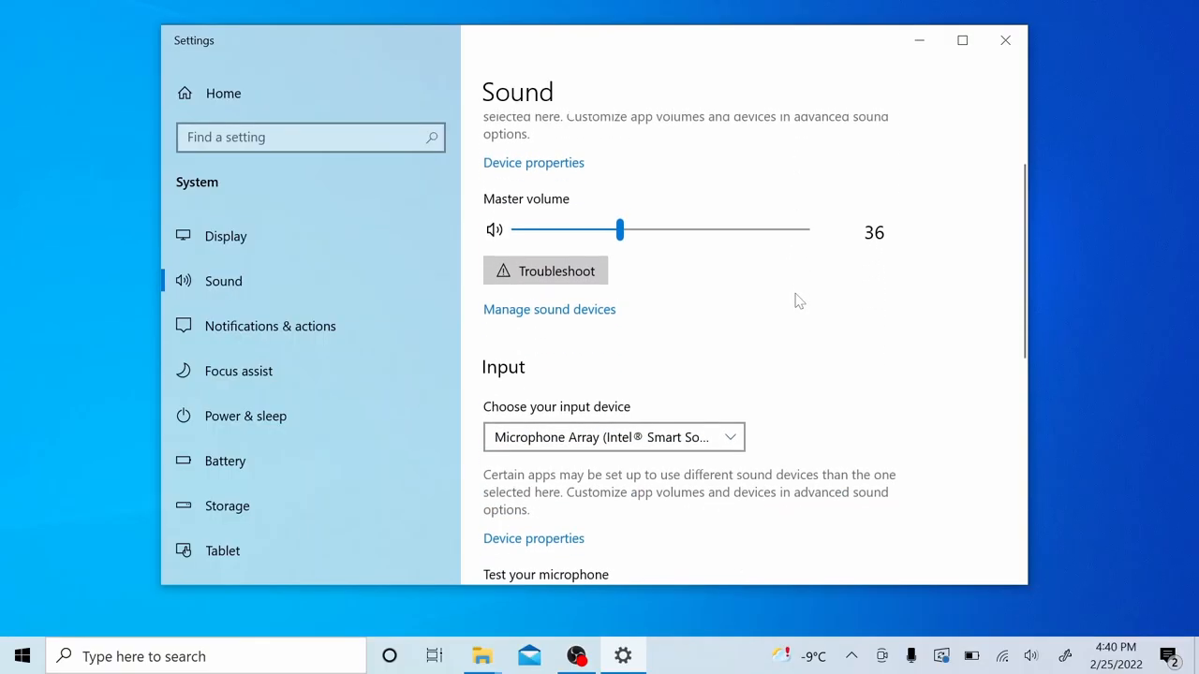
# - Switch from Sound settings to the eBay Acer Spin 3 top lid listing and scroll down
pyautogui.click(612, 436)
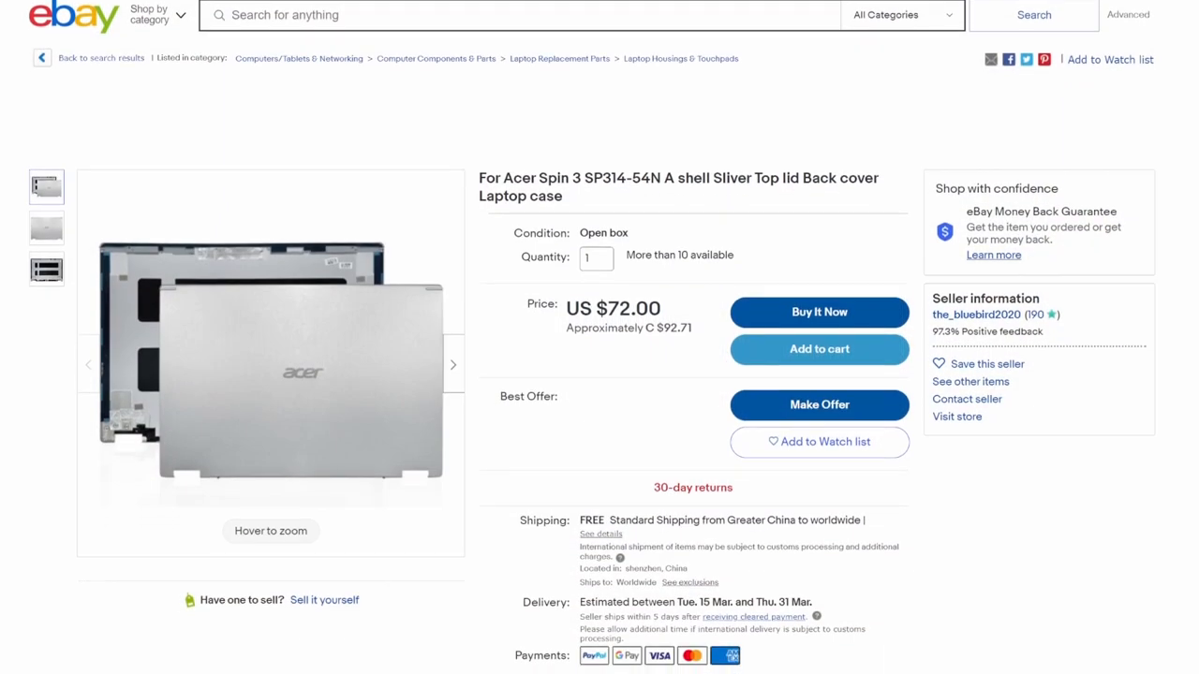
pyautogui.scroll(-3)
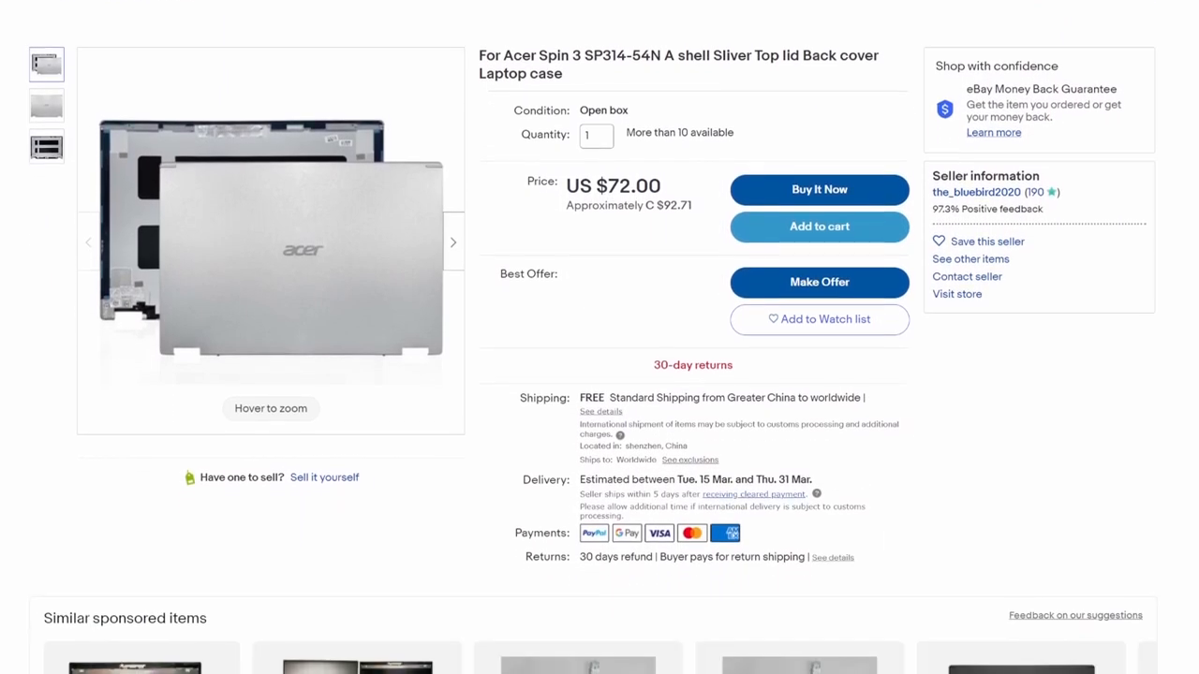